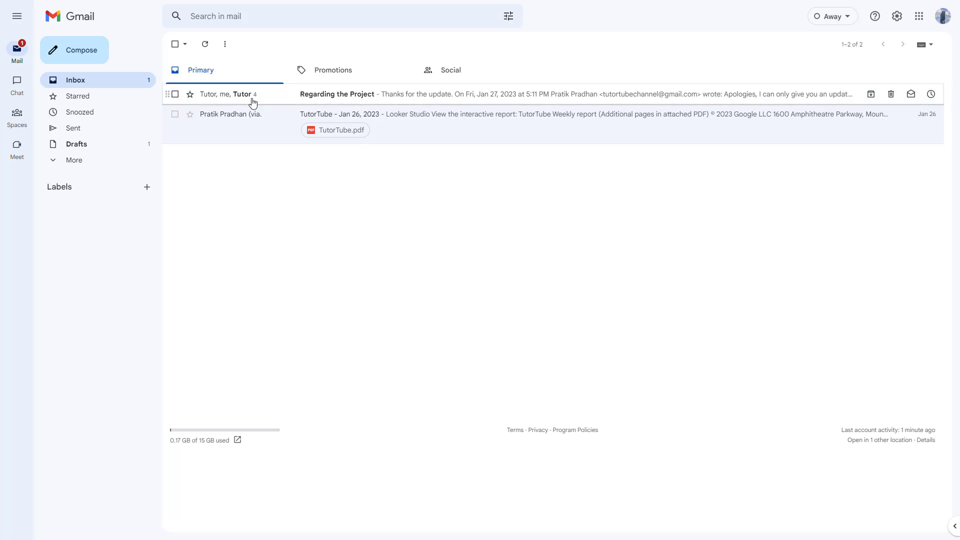
mouse_move(258, 100)
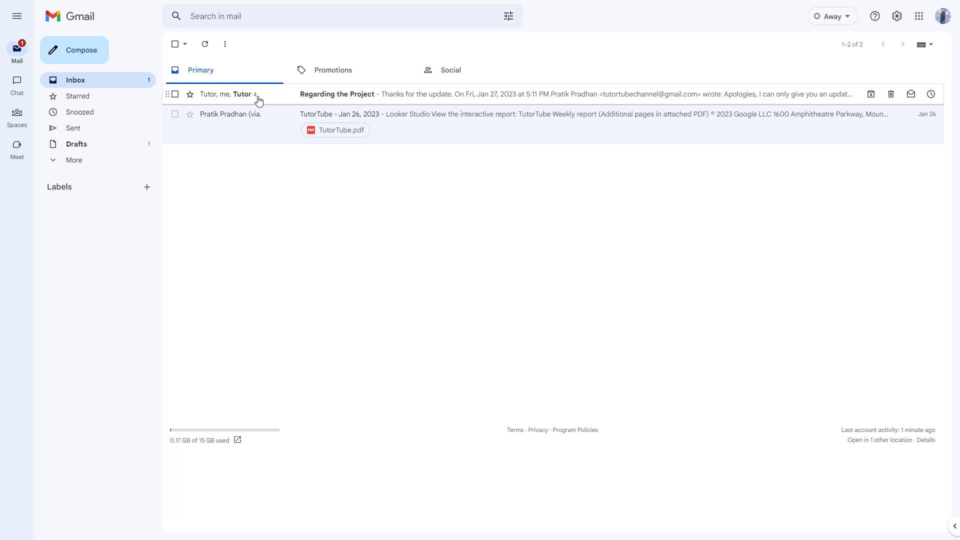
Open the 'Regarding the Project' conversation from the inbox
left_click(336, 94)
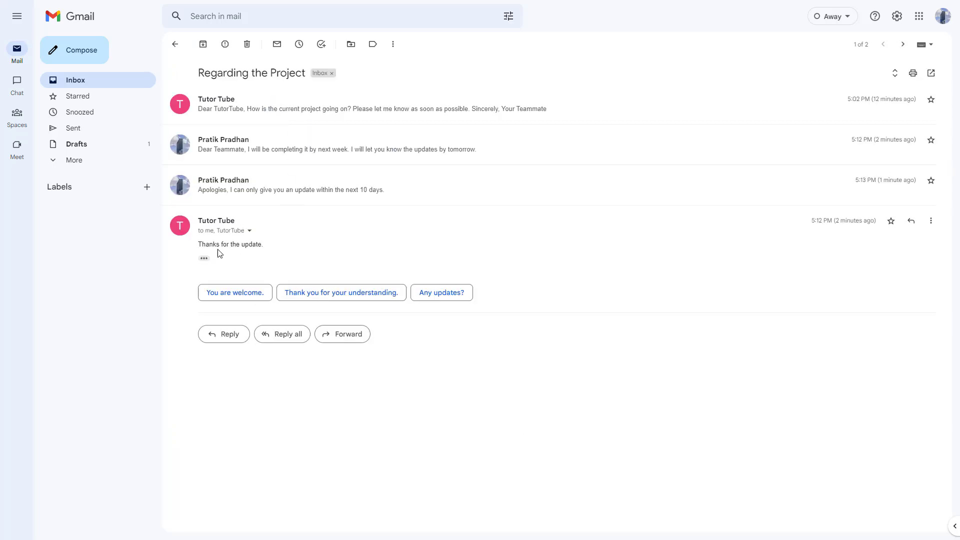
mouse_move(838, 269)
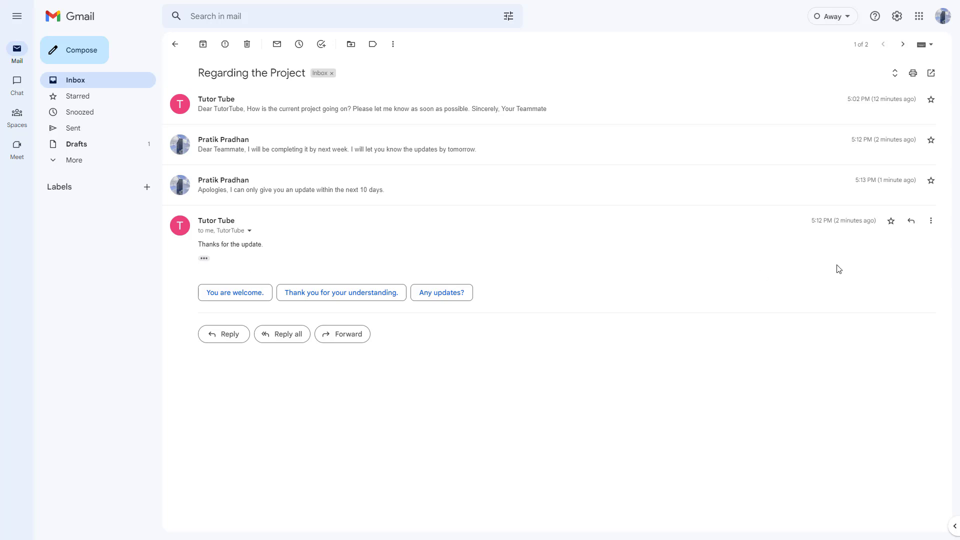
mouse_move(856, 95)
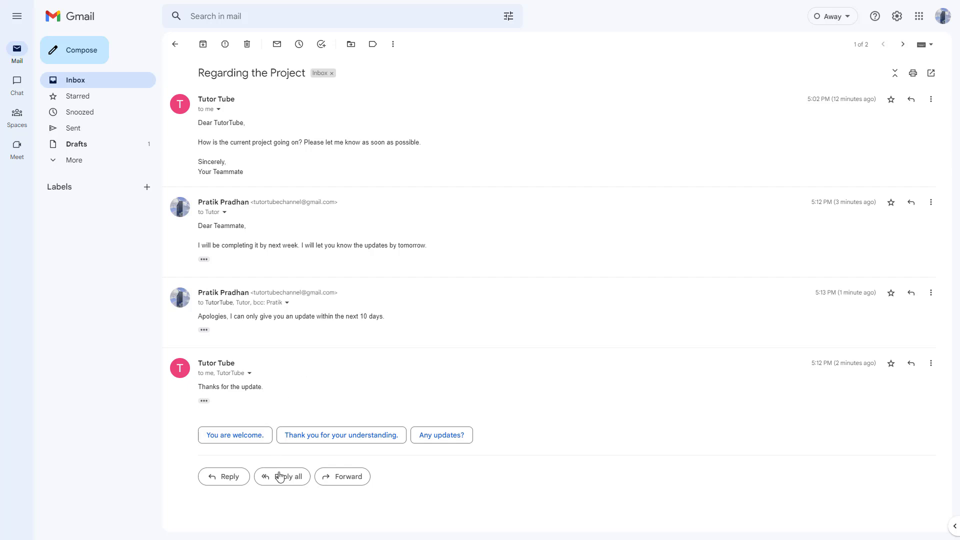
mouse_move(225, 476)
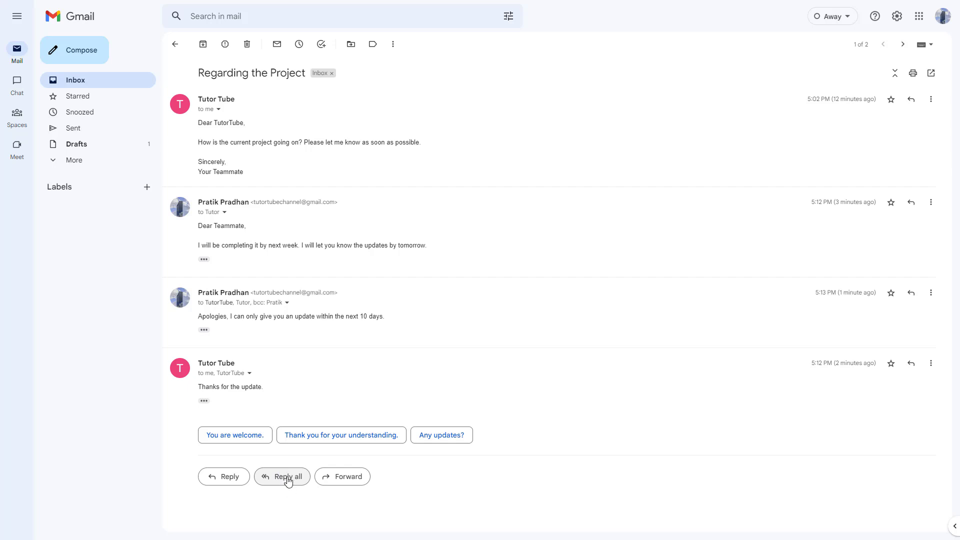
mouse_move(291, 489)
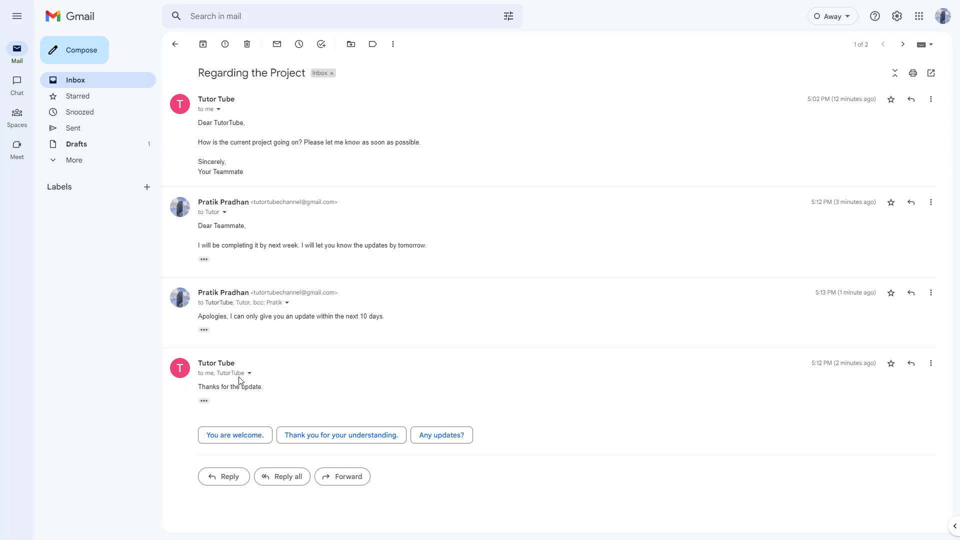
Reply to all with the message 'Thank you for understanding' and send it
left_click(223, 476)
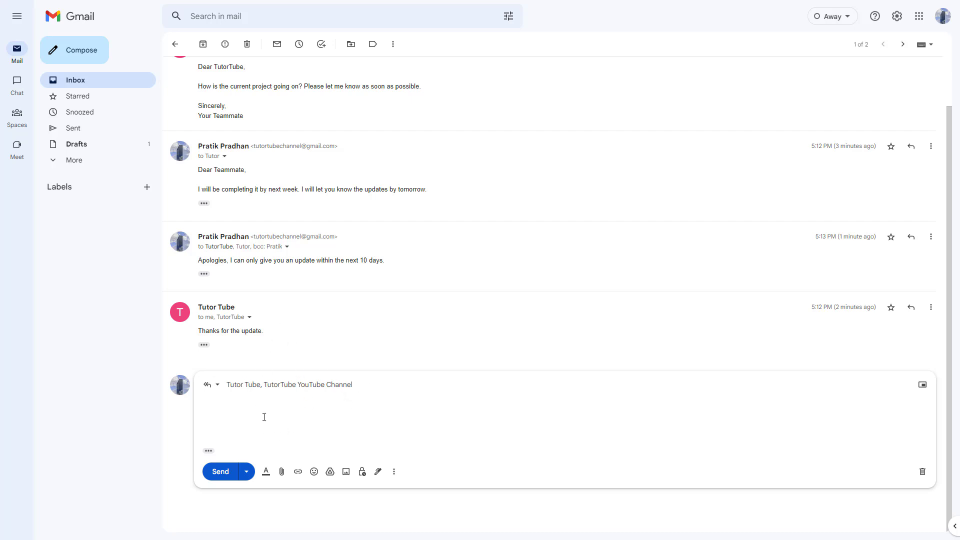
left_click(263, 402)
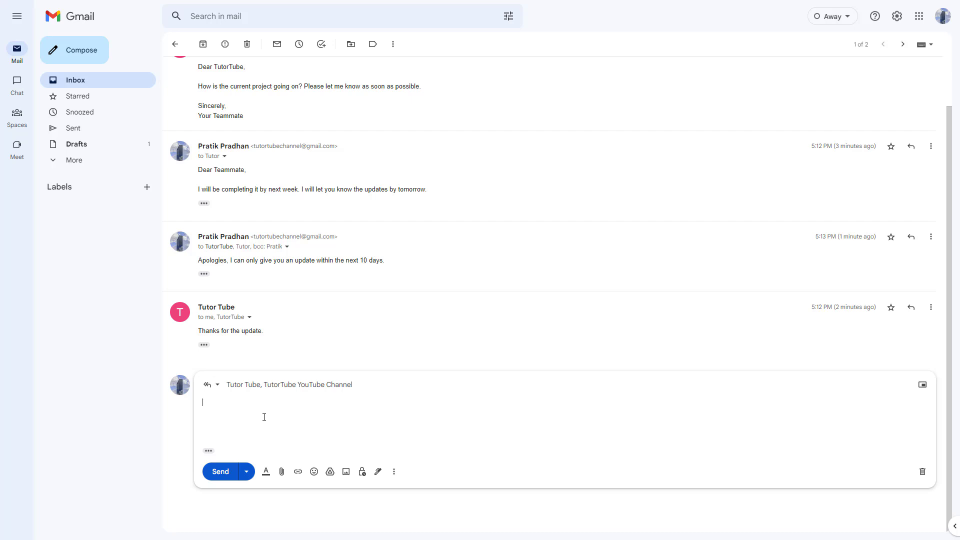
type("T")
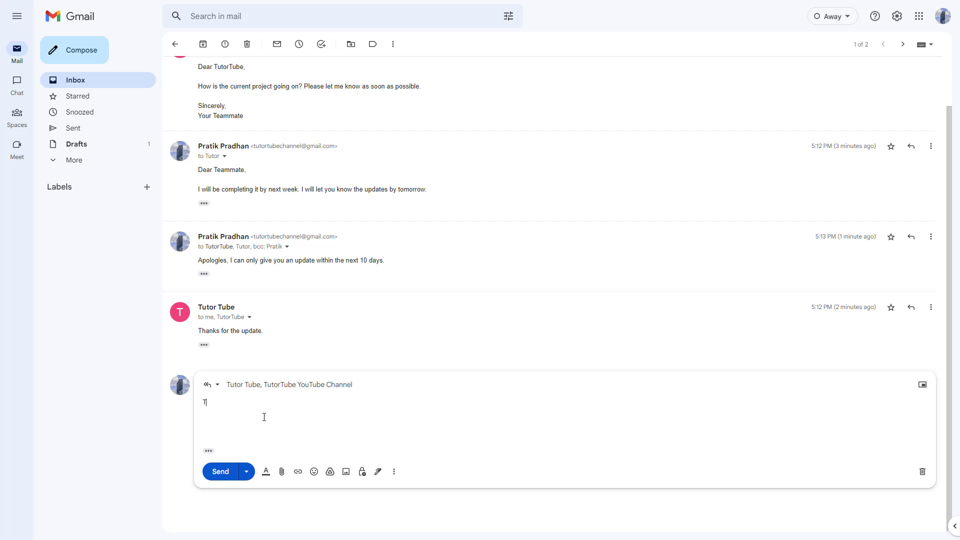
type("Thank you for understanding")
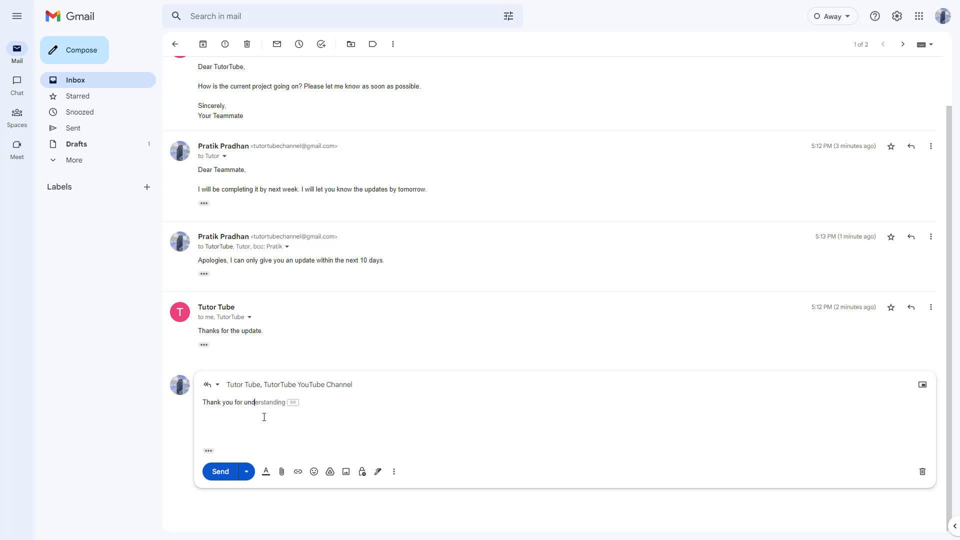
mouse_move(219, 479)
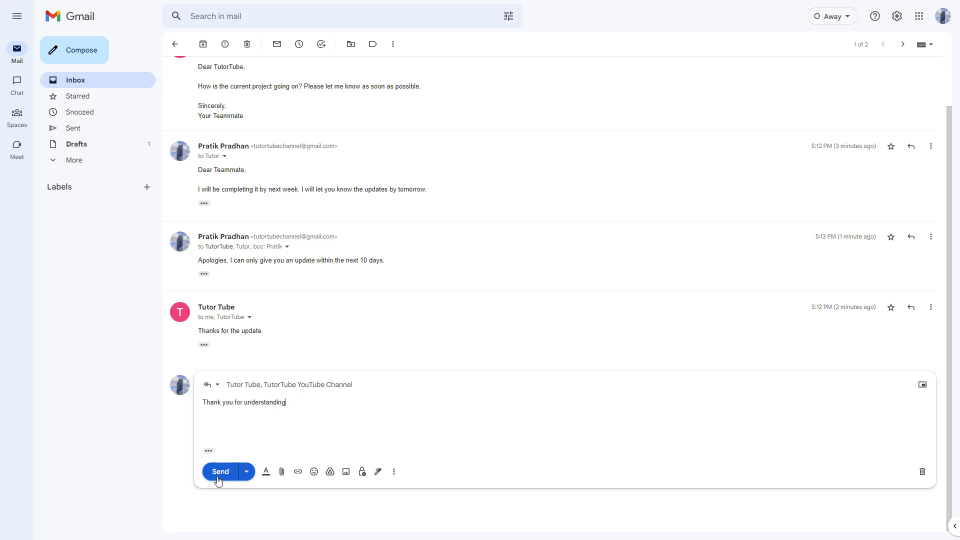
left_click(220, 471)
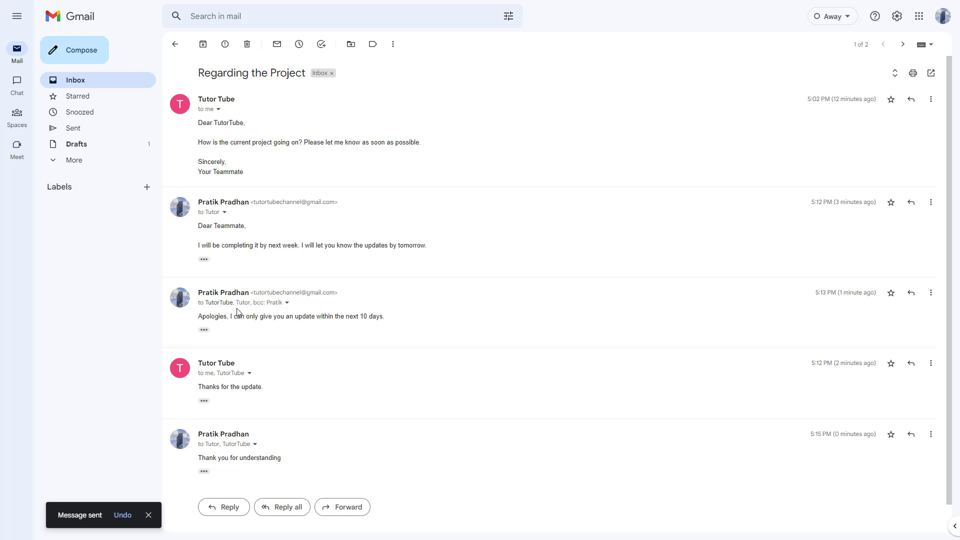
Re-expand the folded earlier messages so all five show in the thread
left_click(175, 43)
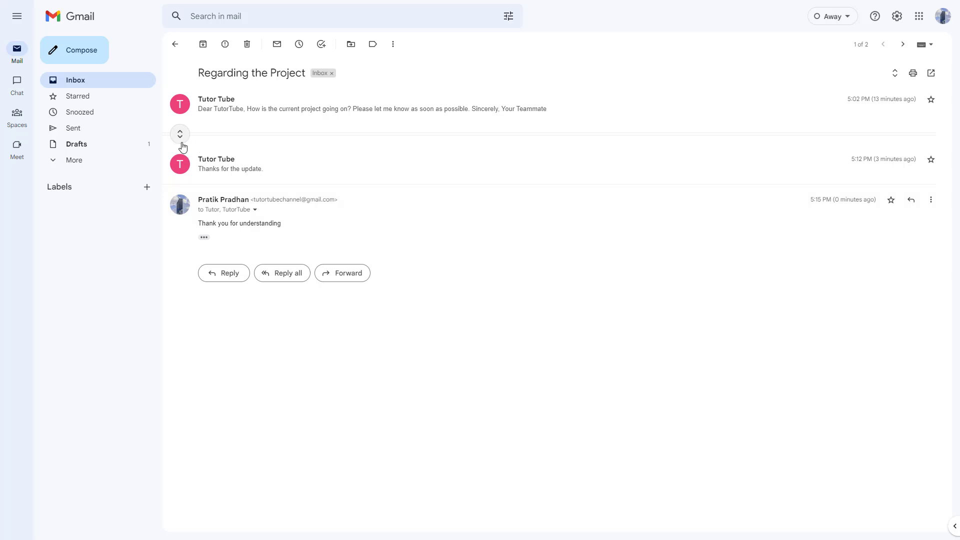
left_click(180, 134)
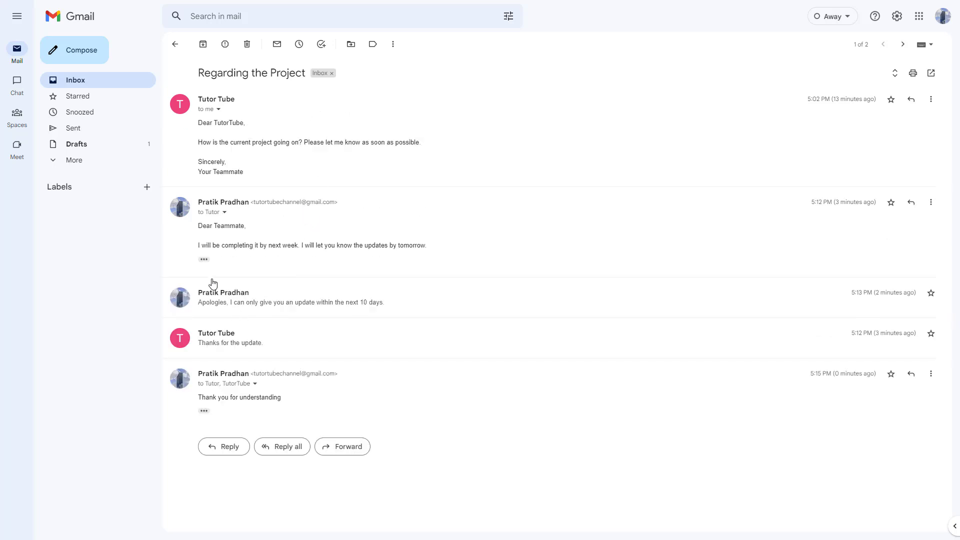
mouse_move(204, 259)
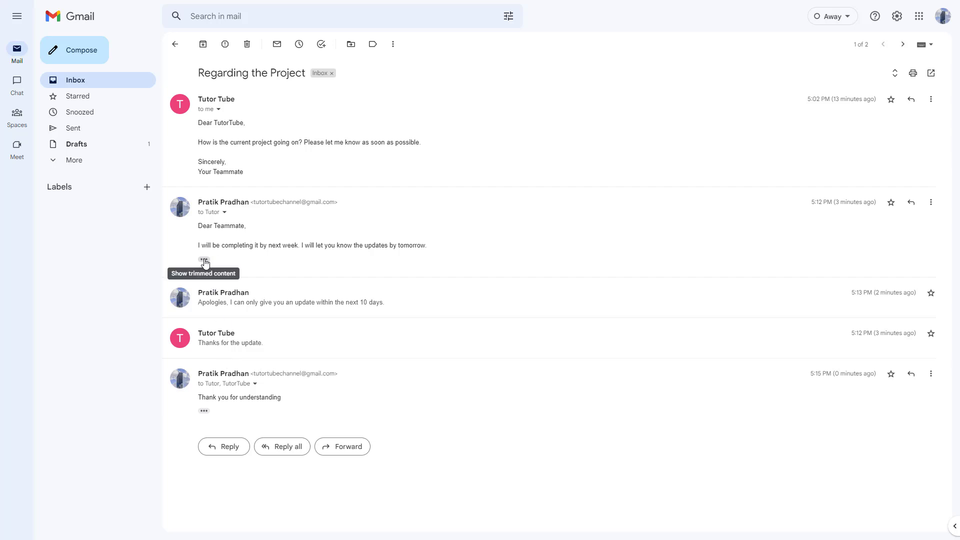
Show the trimmed quoted text under the second message and the thank-you reply
left_click(203, 260)
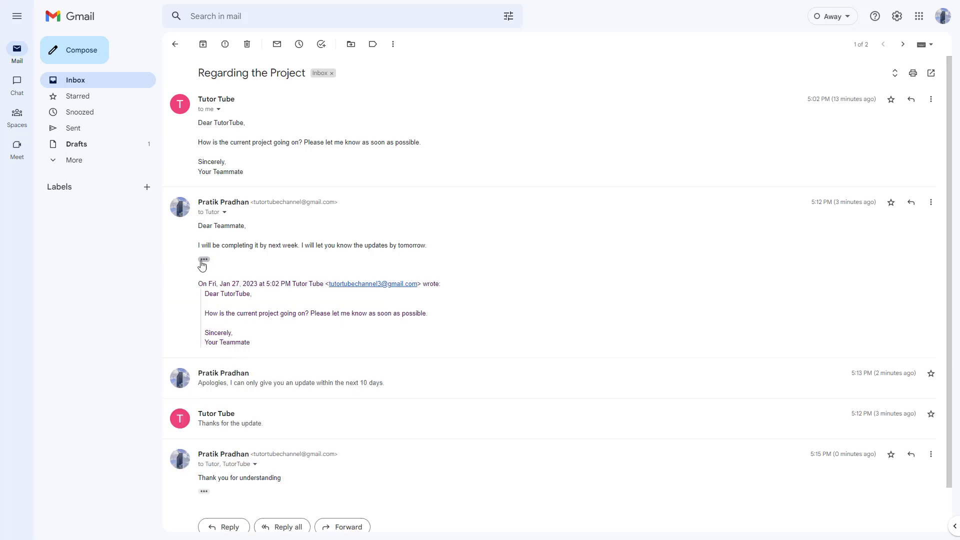
scroll("down", 3)
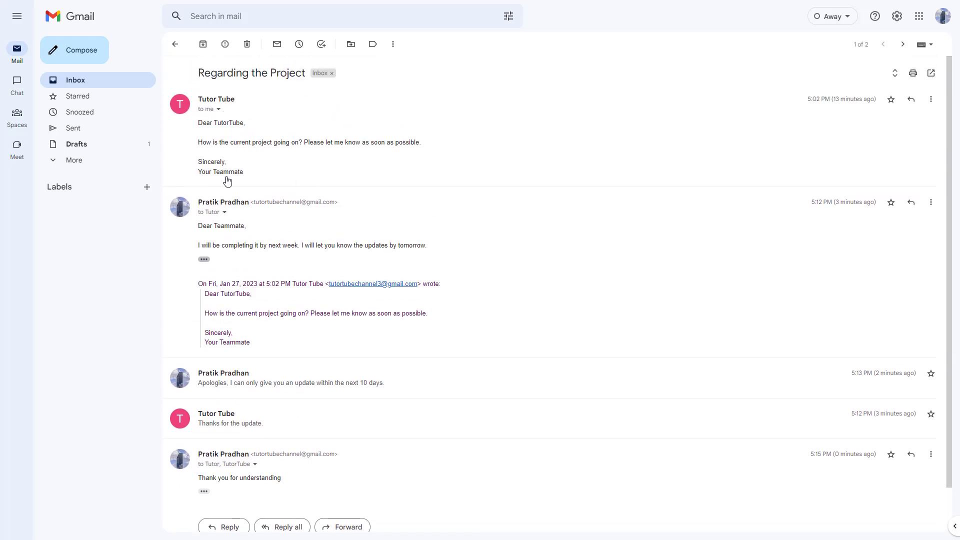
scroll("down", 3)
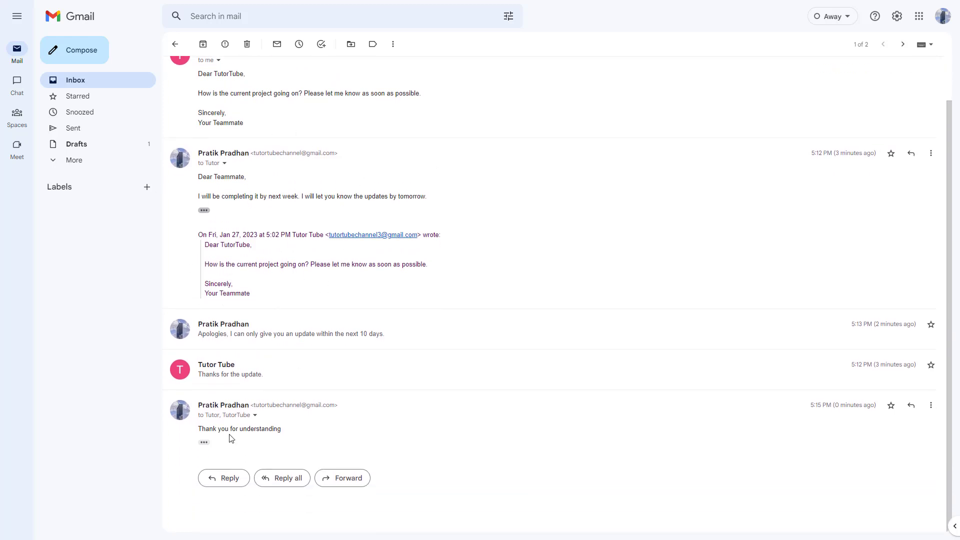
left_click(203, 441)
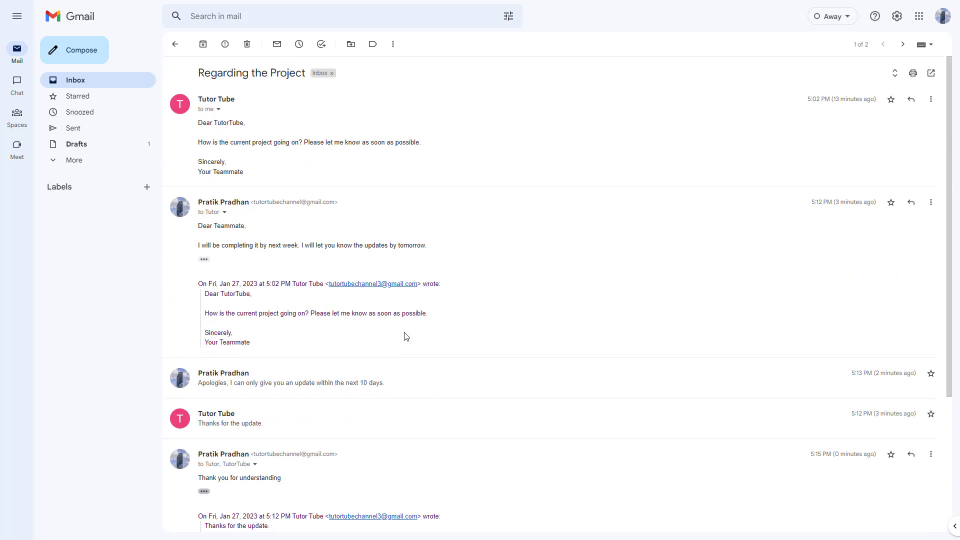
scroll("down", 3)
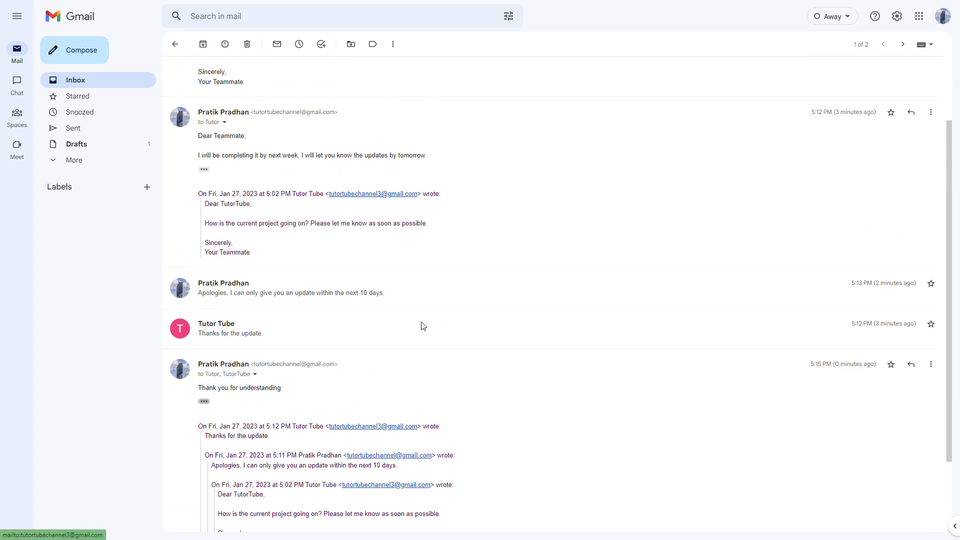